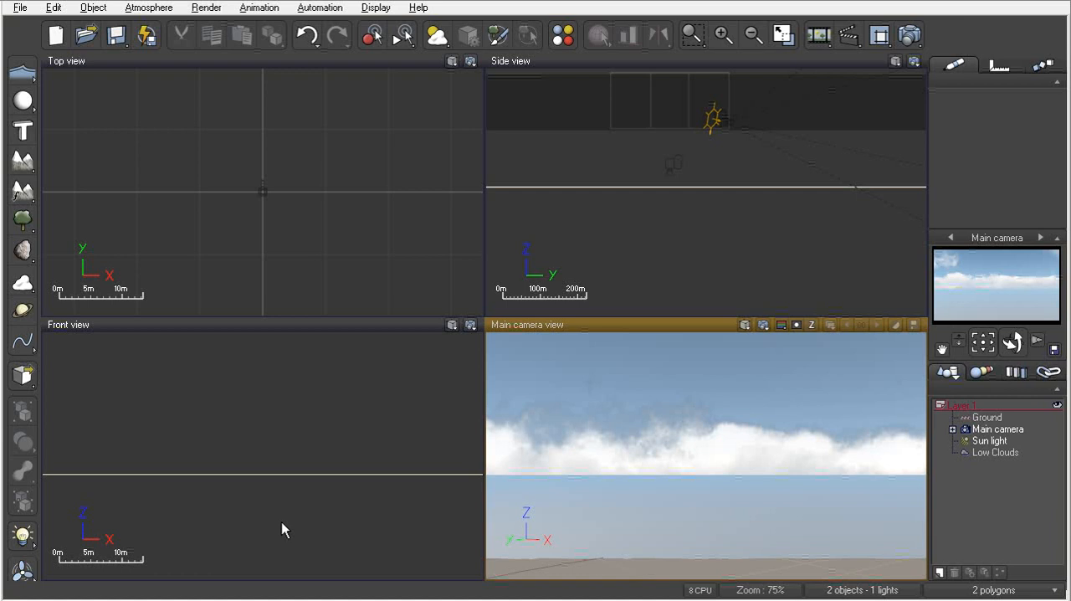
mouse_move(217, 341)
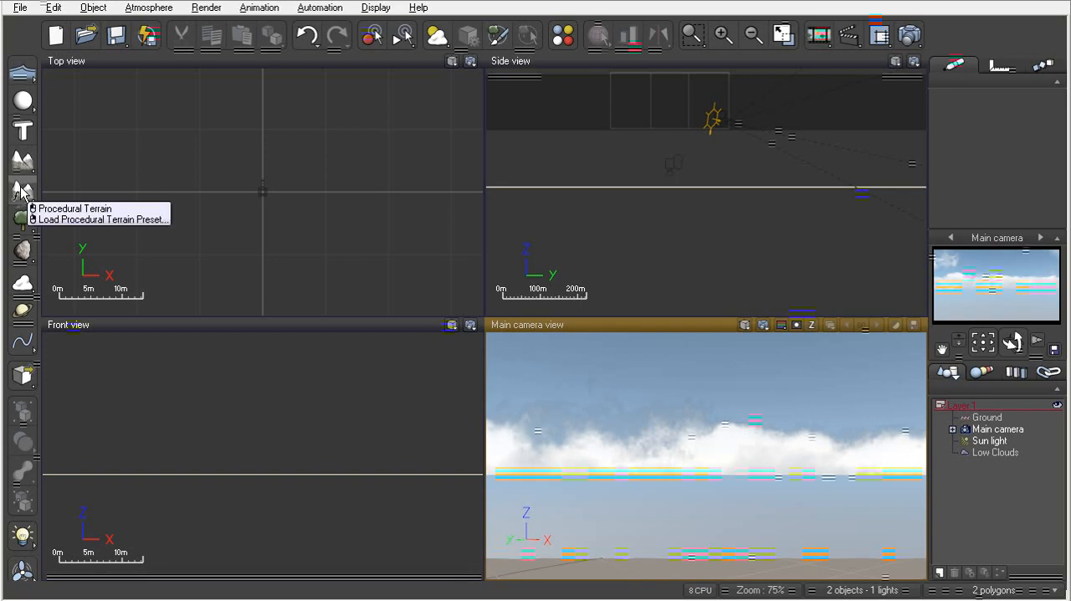
mouse_move(22, 161)
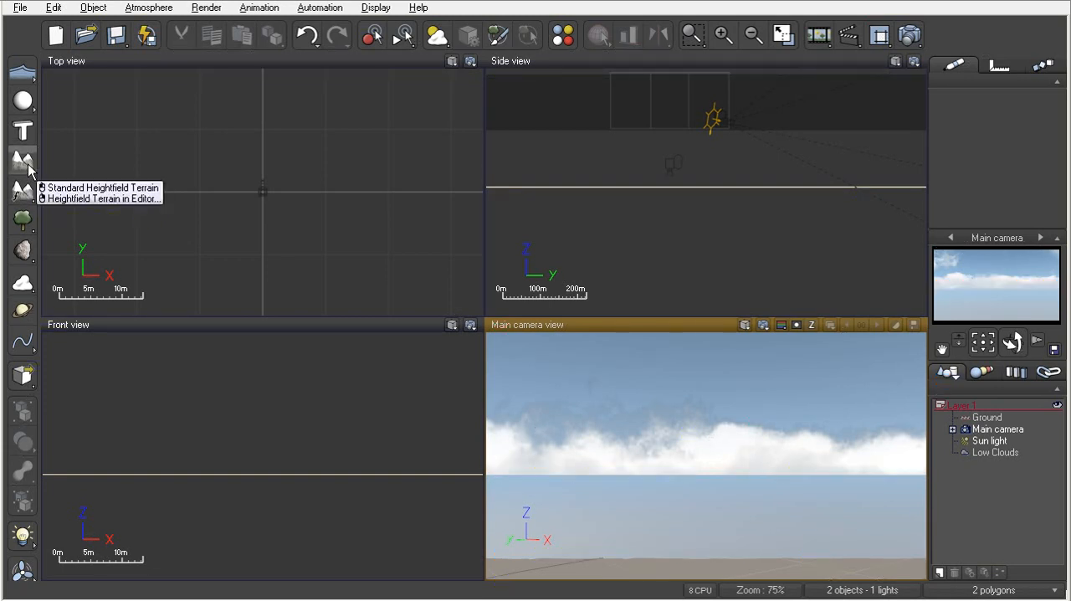
- Add a standard heightfield mountain terrain (Terrain2) to the scene
left_click(104, 186)
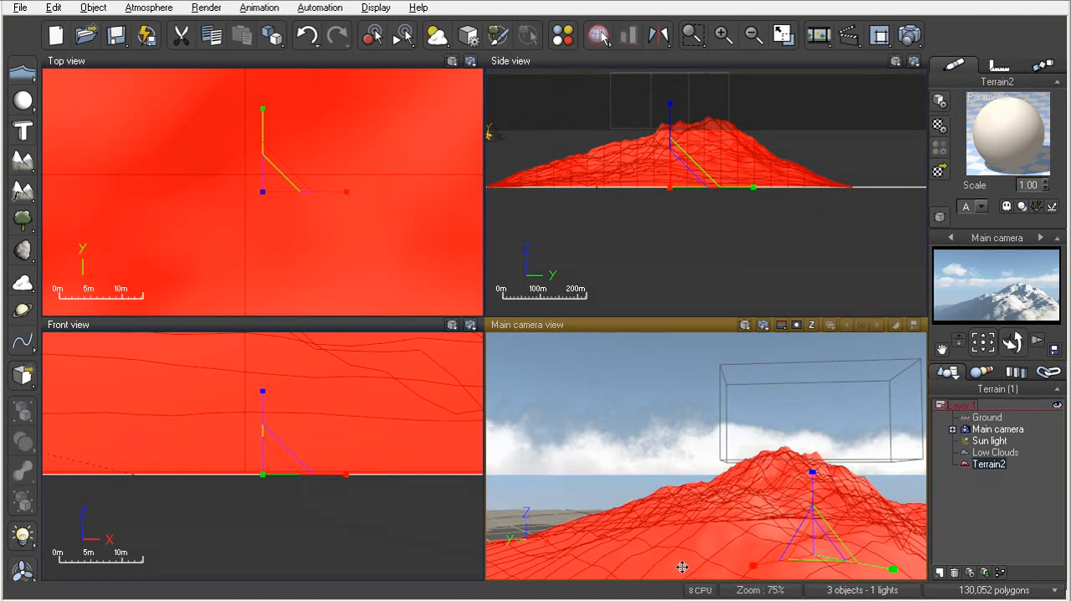
mouse_move(745, 502)
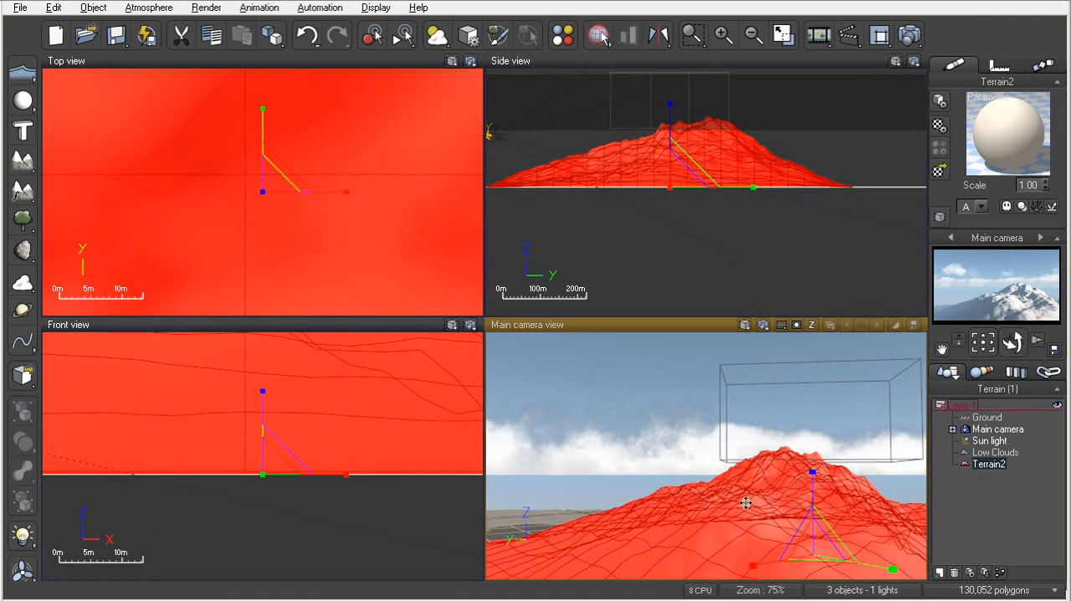
mouse_move(749, 511)
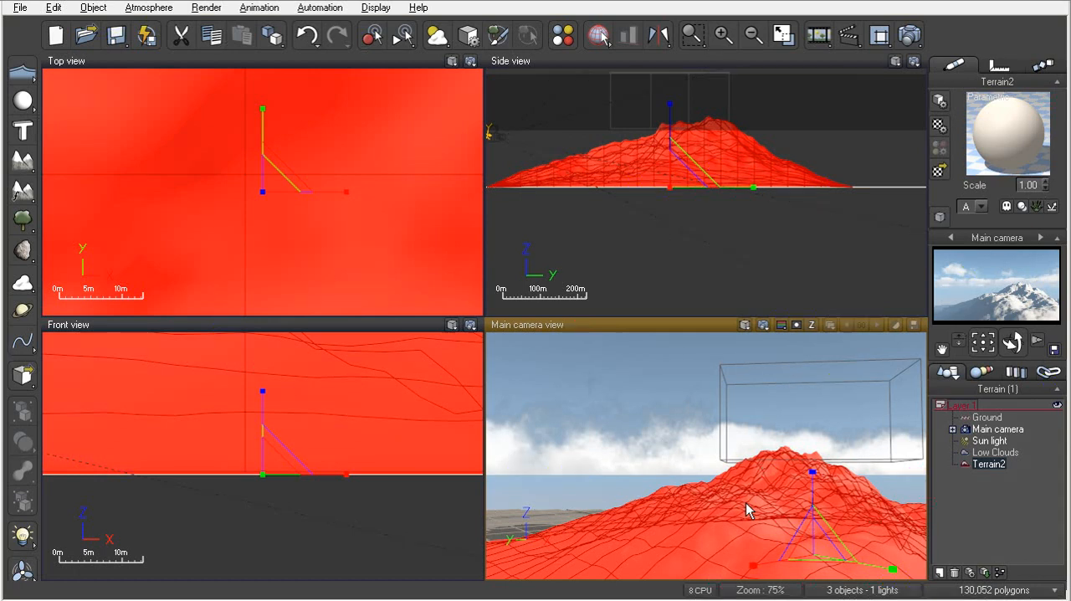
mouse_move(304, 231)
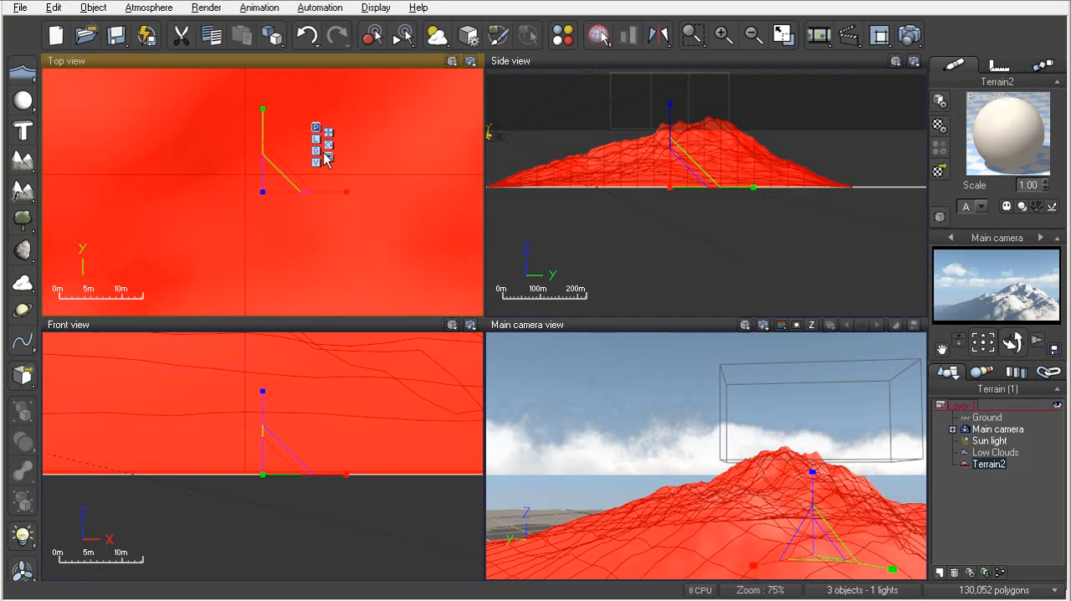
mouse_move(326, 149)
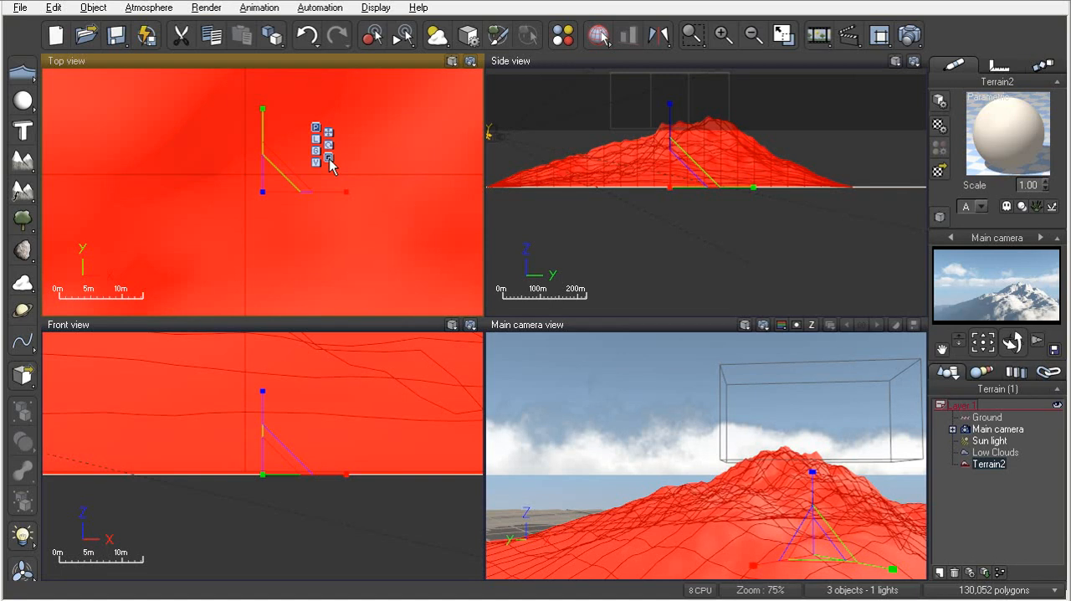
mouse_move(317, 134)
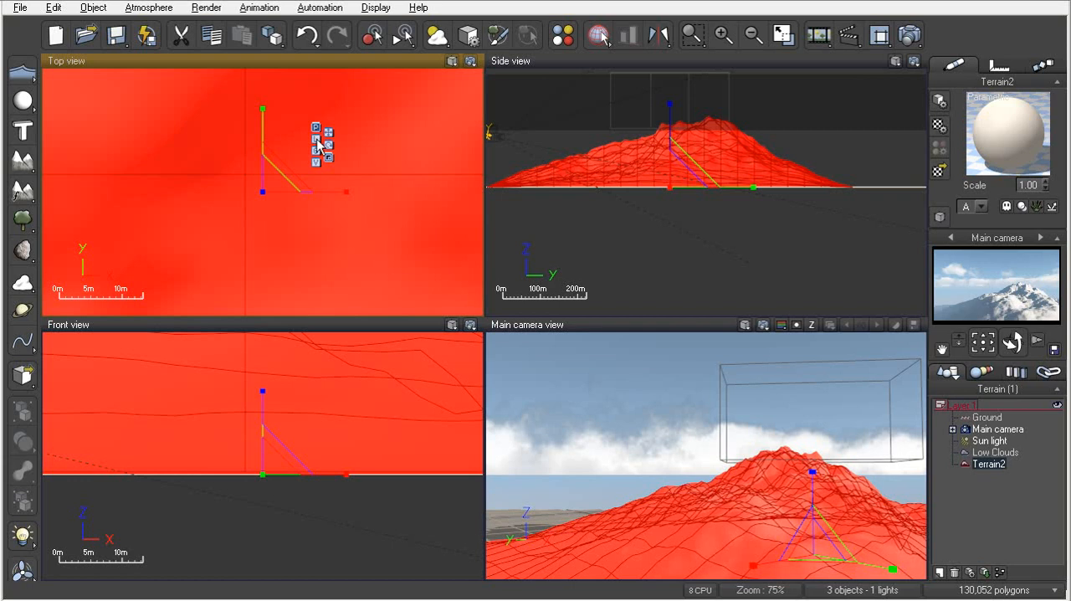
mouse_move(316, 168)
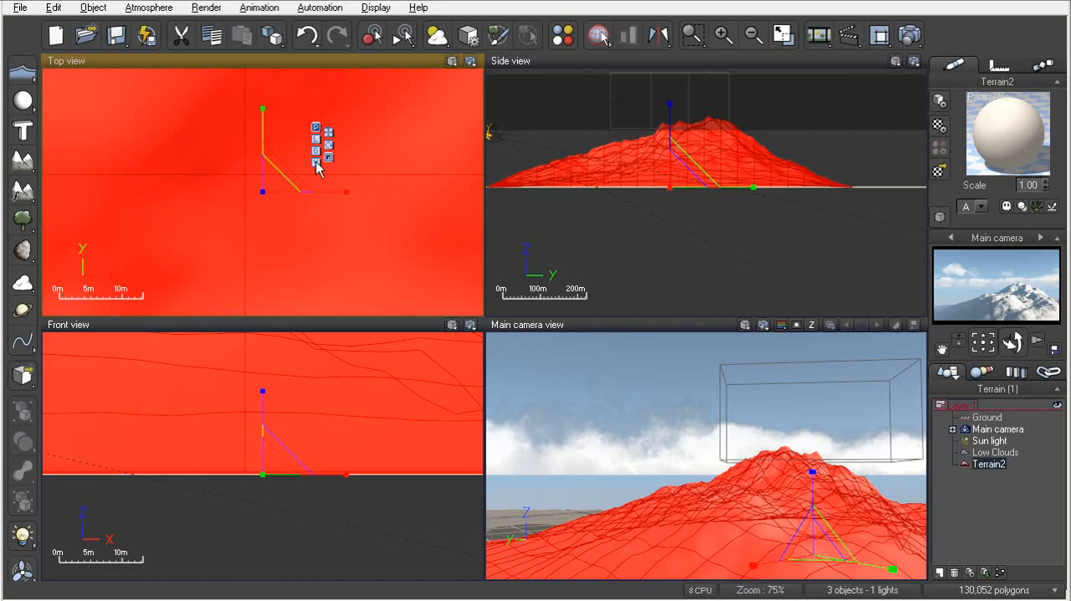
mouse_move(301, 180)
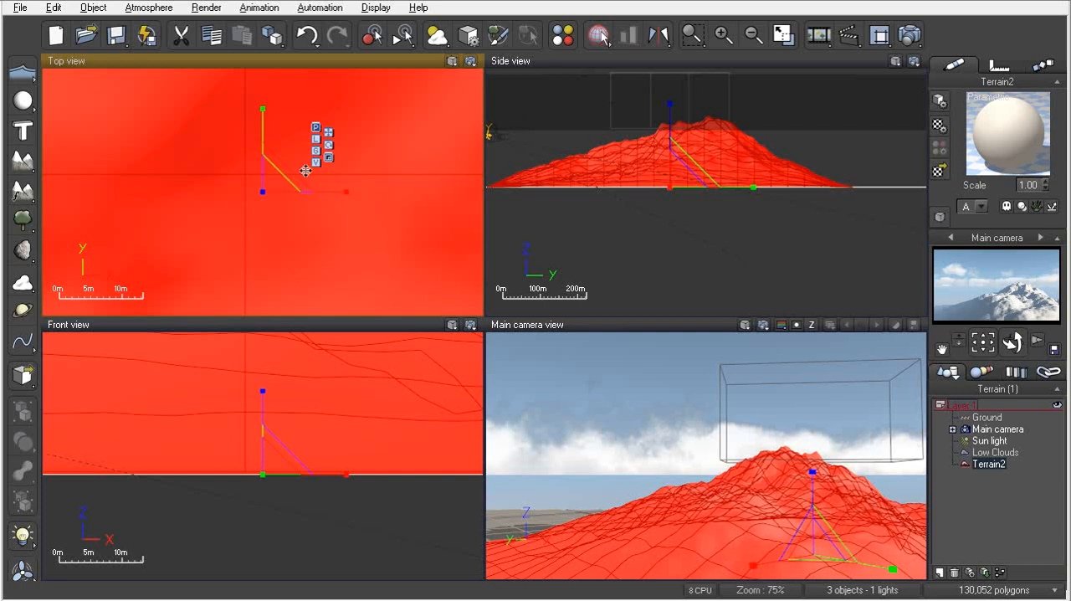
mouse_move(316, 142)
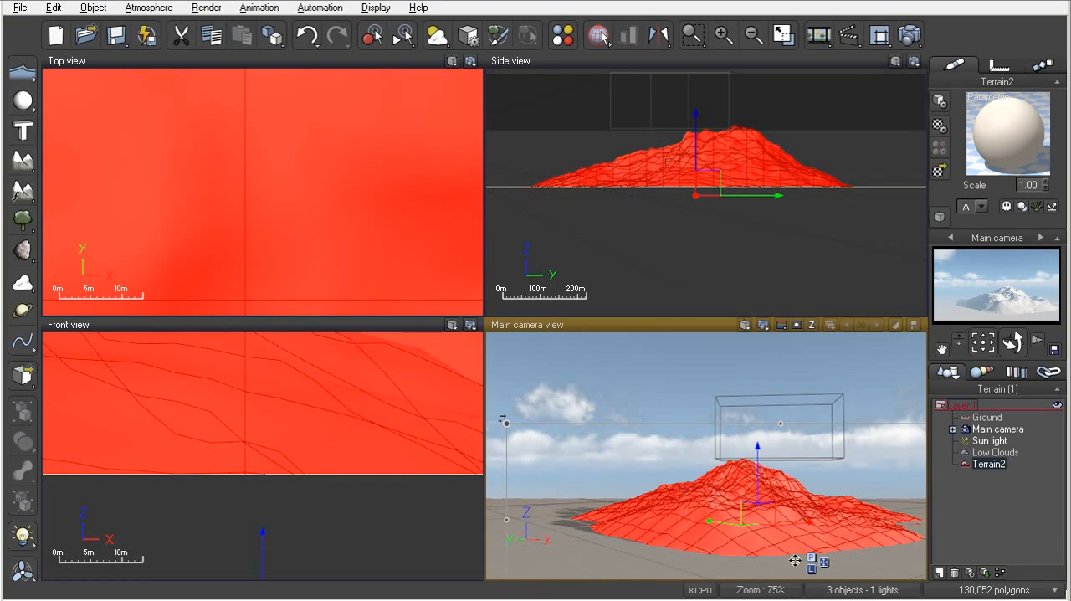
mouse_move(649, 479)
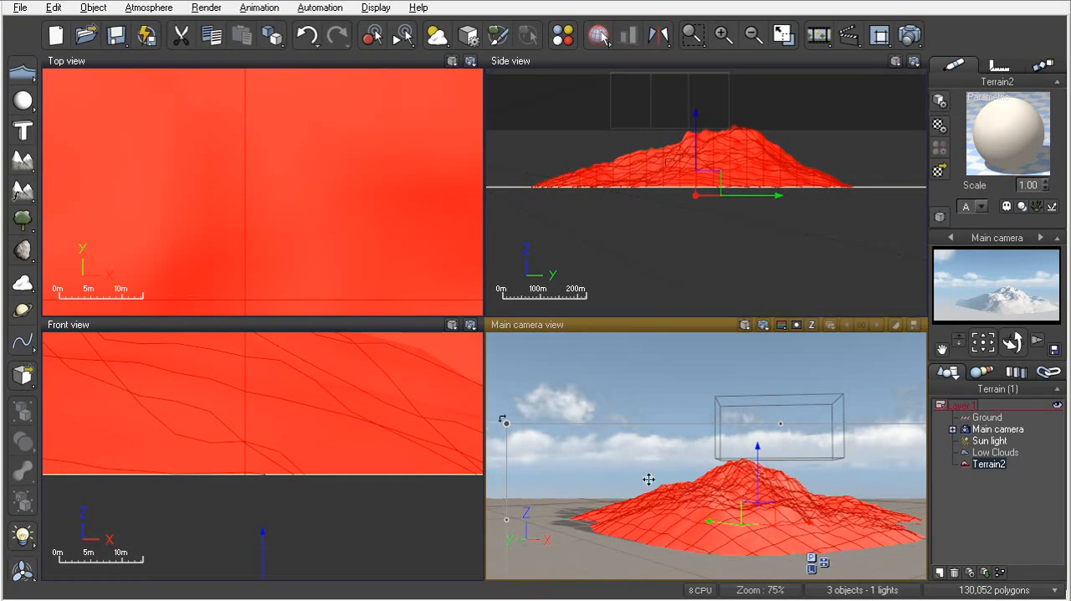
mouse_move(590, 465)
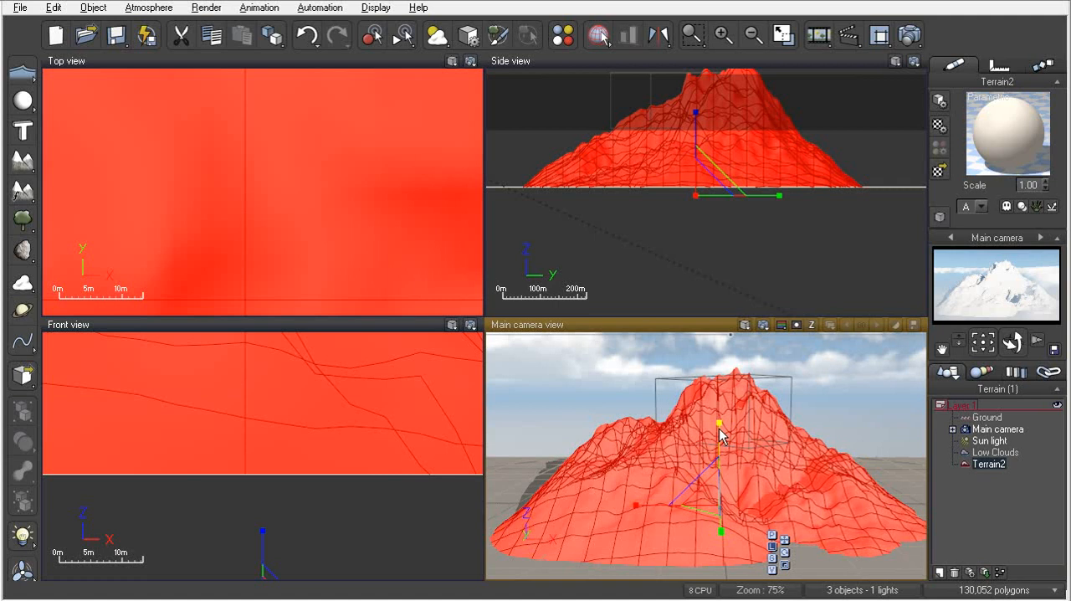
mouse_move(718, 432)
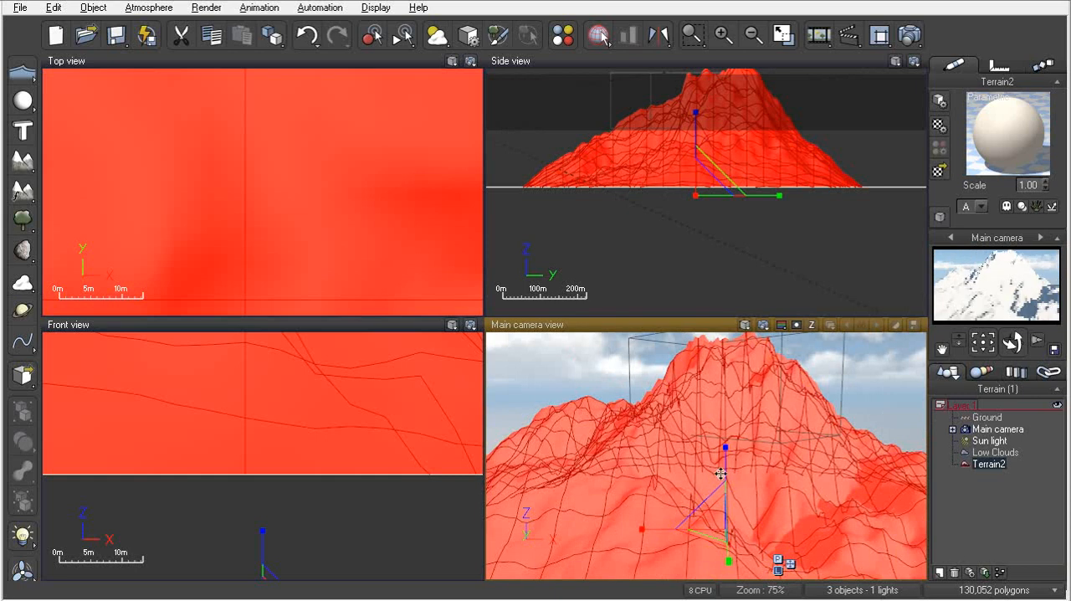
mouse_move(643, 452)
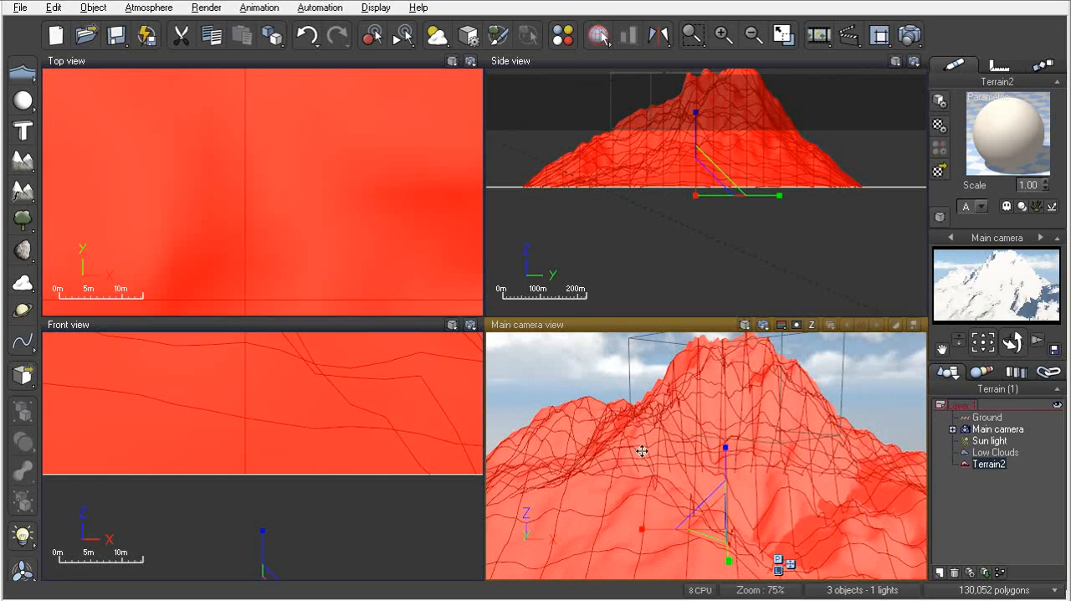
mouse_move(733, 465)
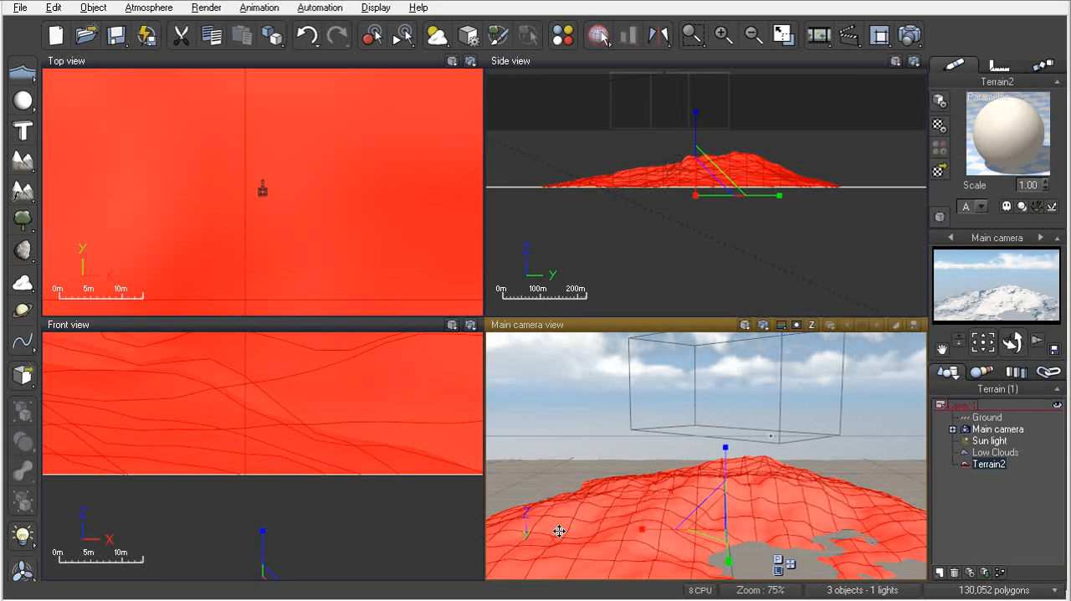
mouse_move(860, 522)
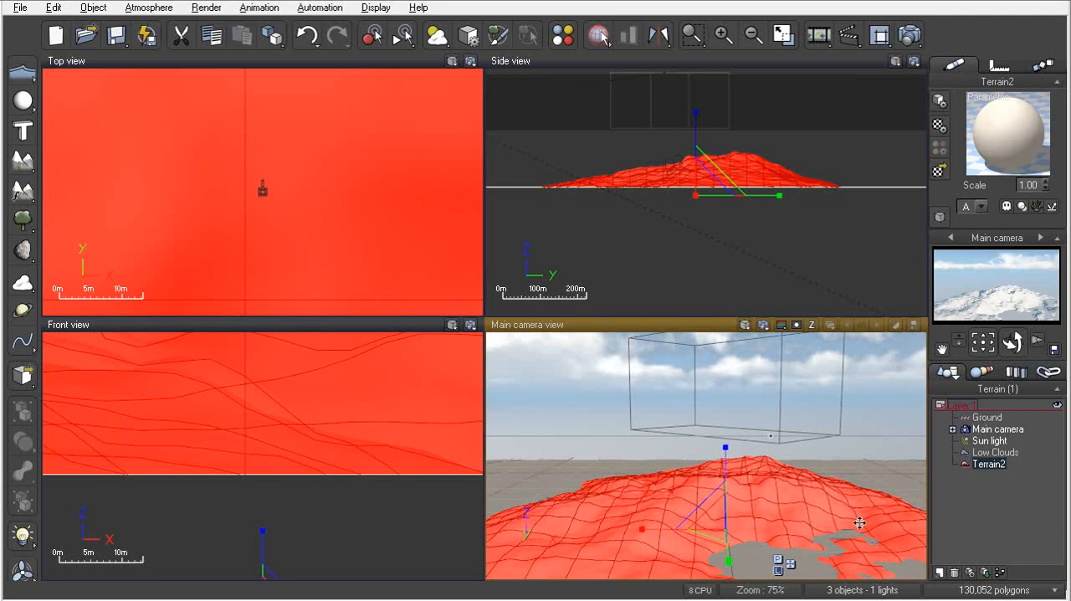
mouse_move(805, 497)
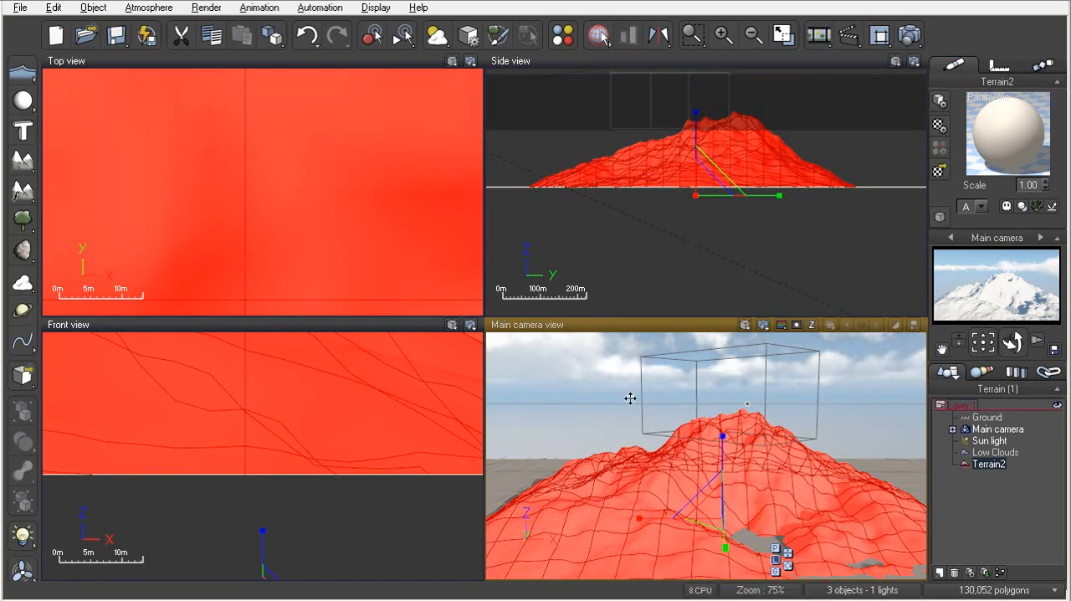
mouse_move(789, 558)
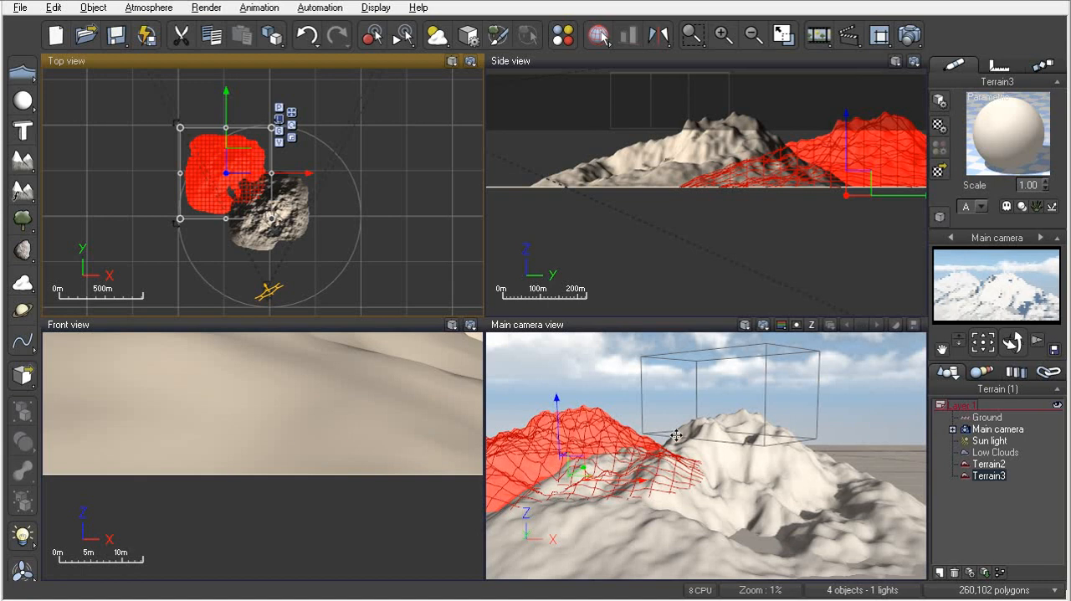
mouse_move(288, 260)
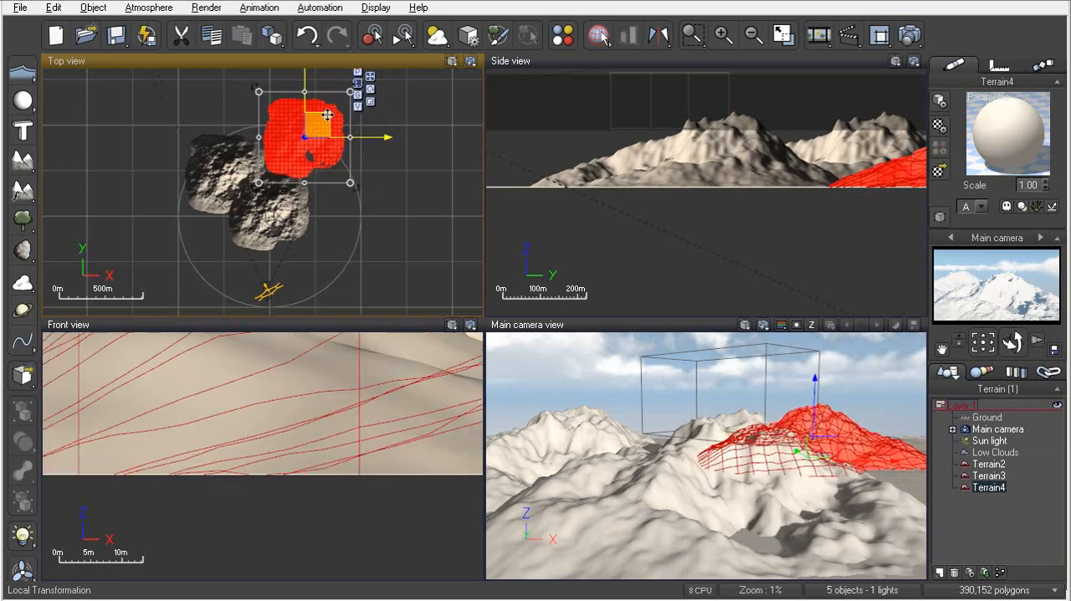
- Move Terrain6 beside the other heightfield terrains to complete the mountain range
left_click(308, 36)
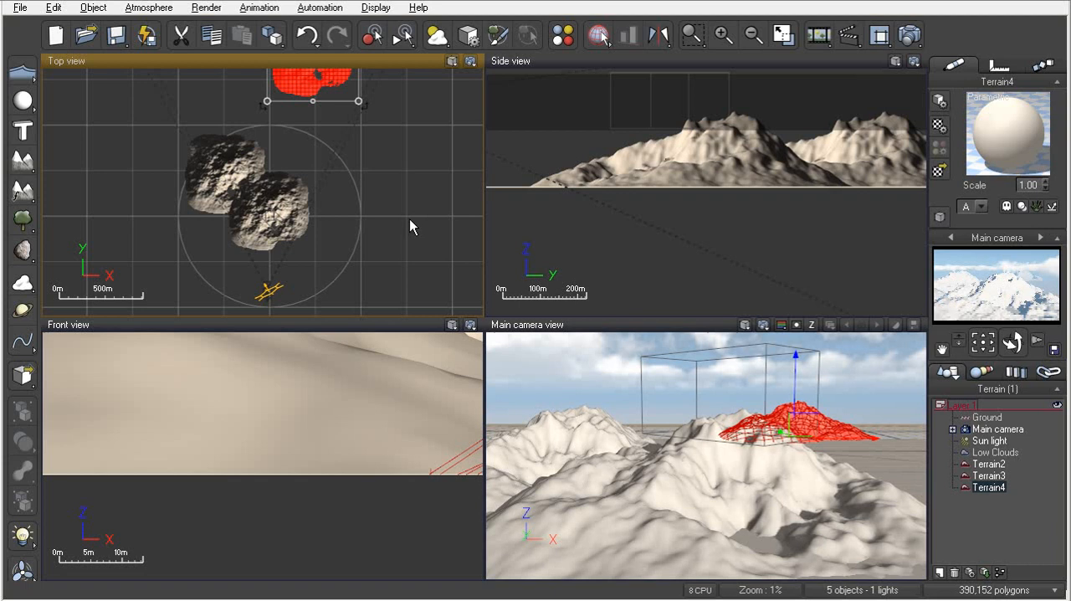
mouse_move(375, 149)
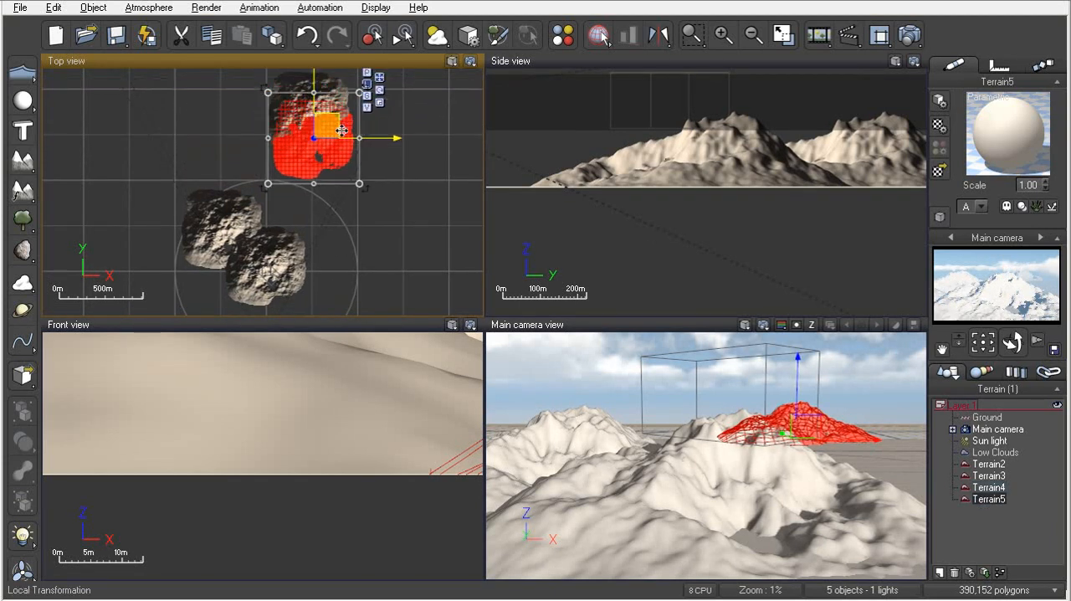
left_click_drag(338, 131, 334, 170)
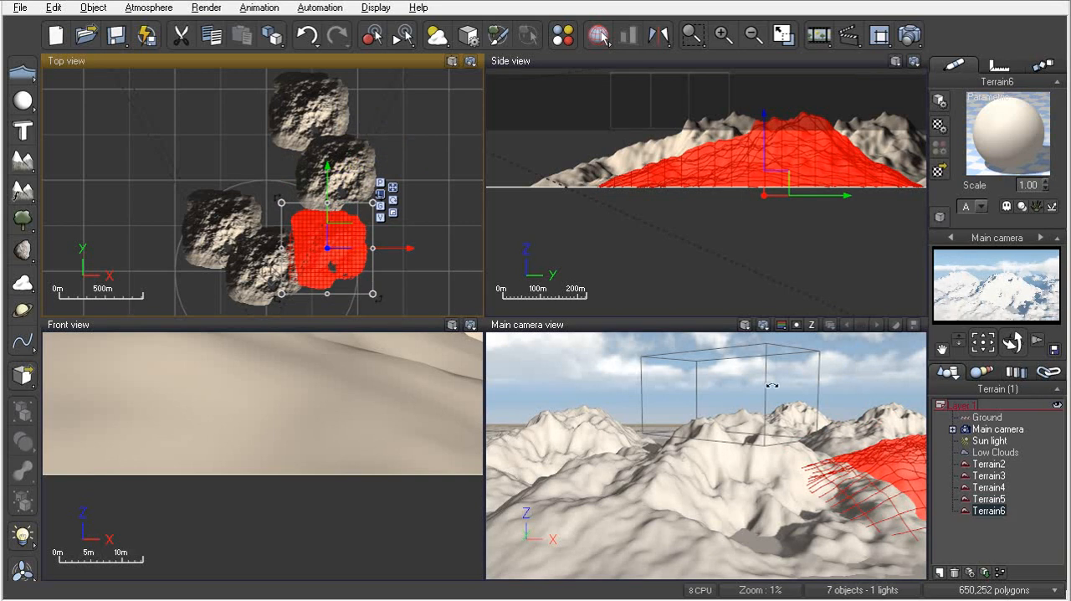
mouse_move(656, 502)
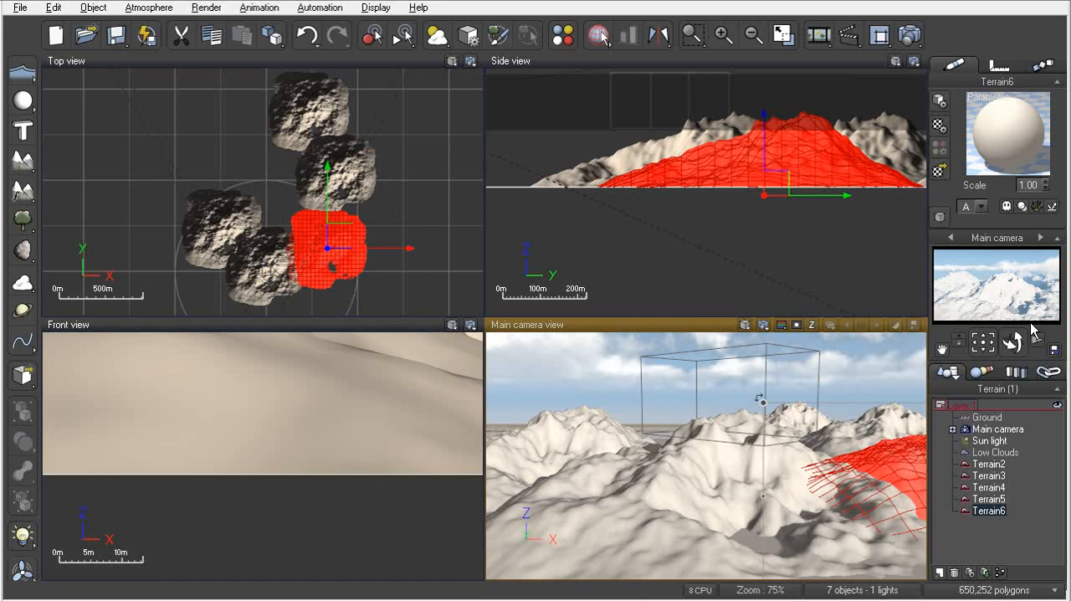
mouse_move(1046, 274)
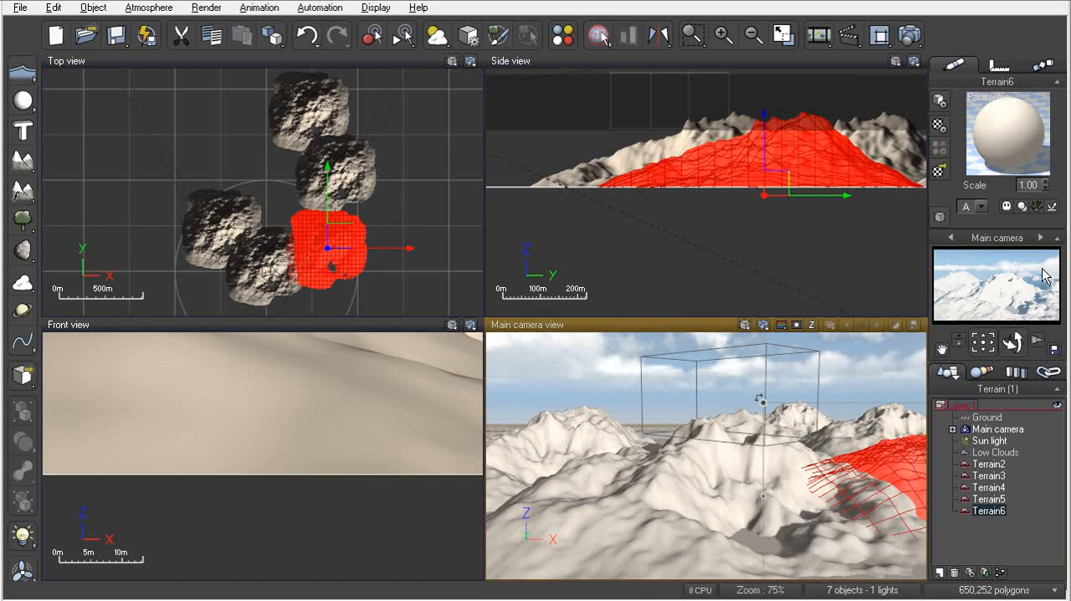
mouse_move(1002, 288)
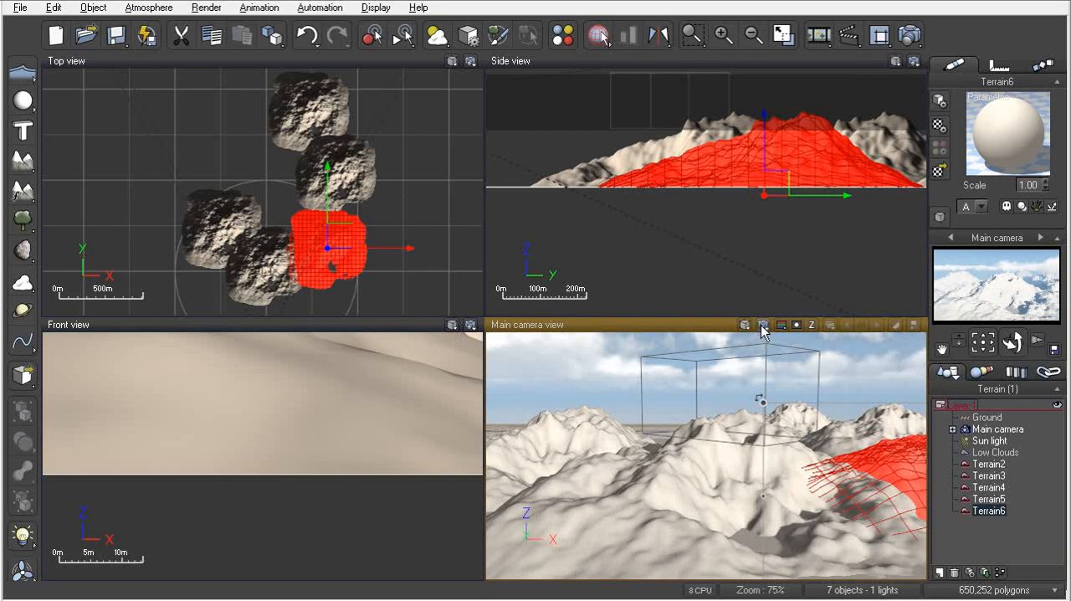
mouse_move(770, 344)
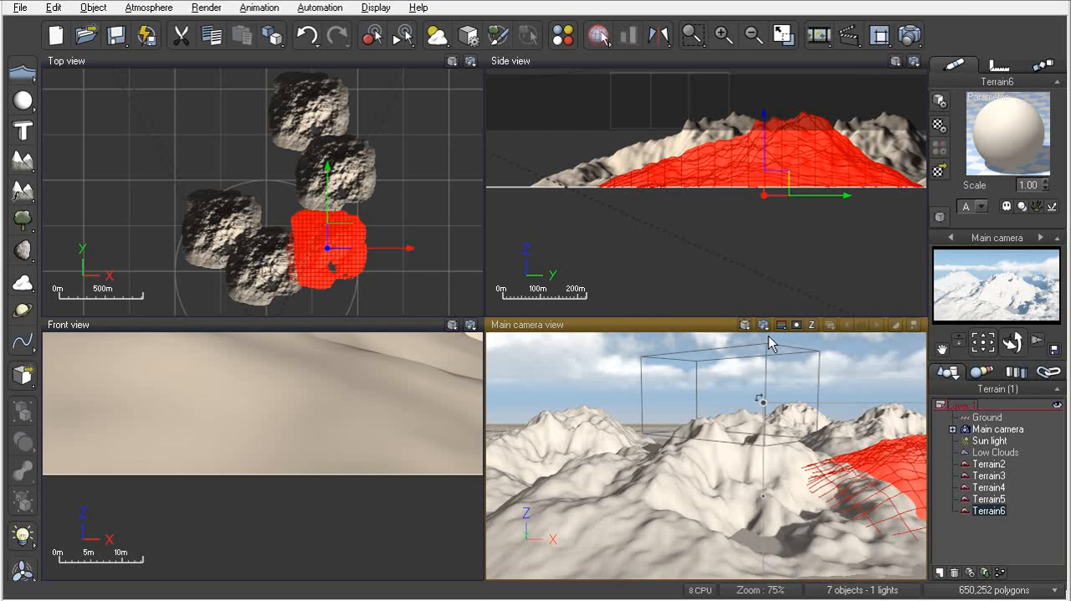
- Render the main camera view of the snow-covered range, dismissing the gamma notice and Post Render Options
left_click(763, 325)
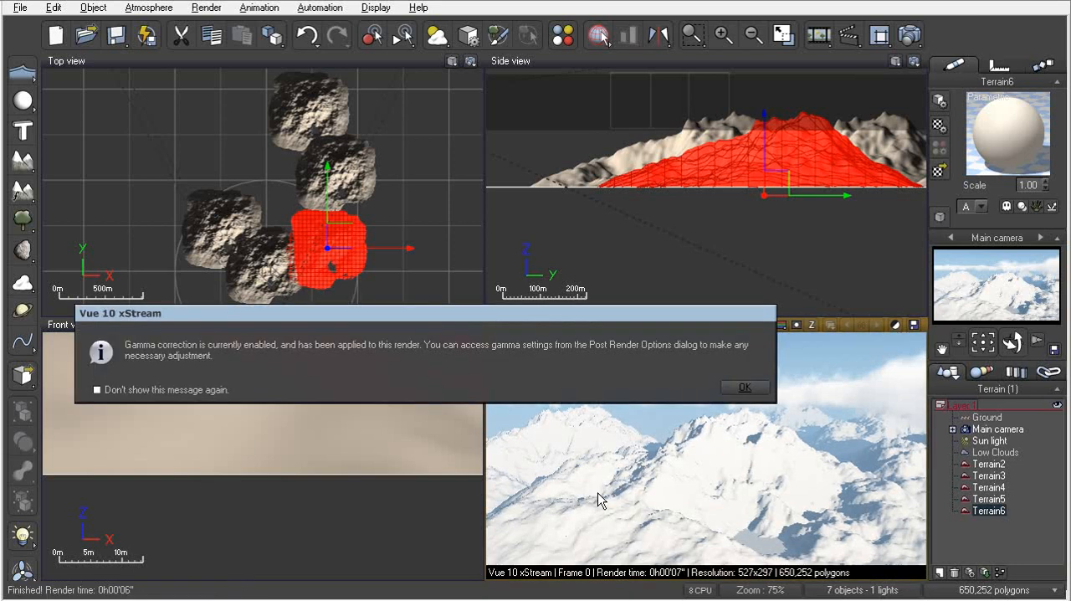
left_click(743, 386)
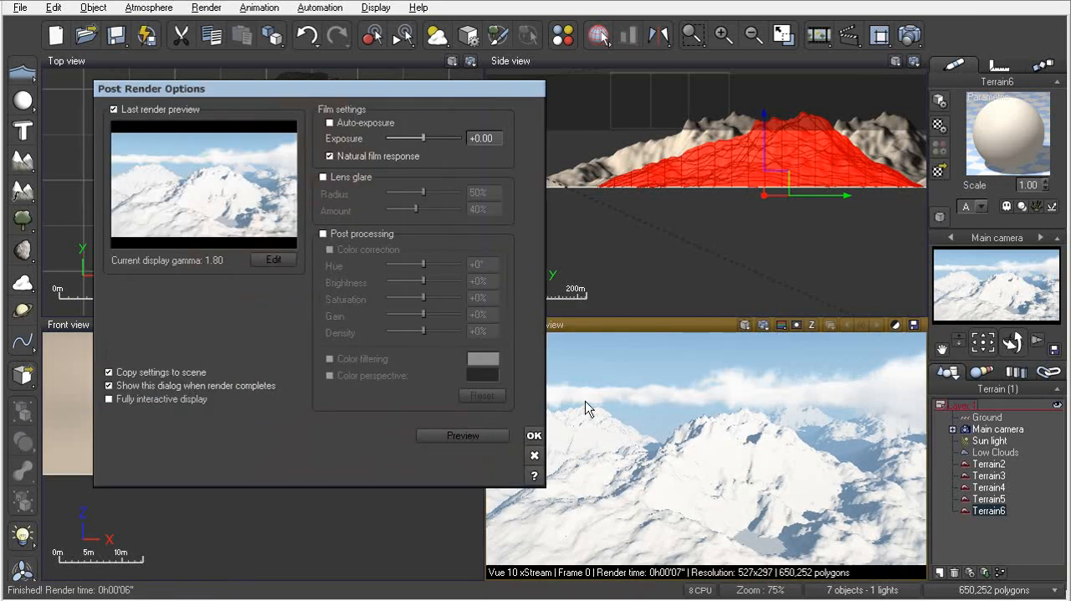
left_click(533, 435)
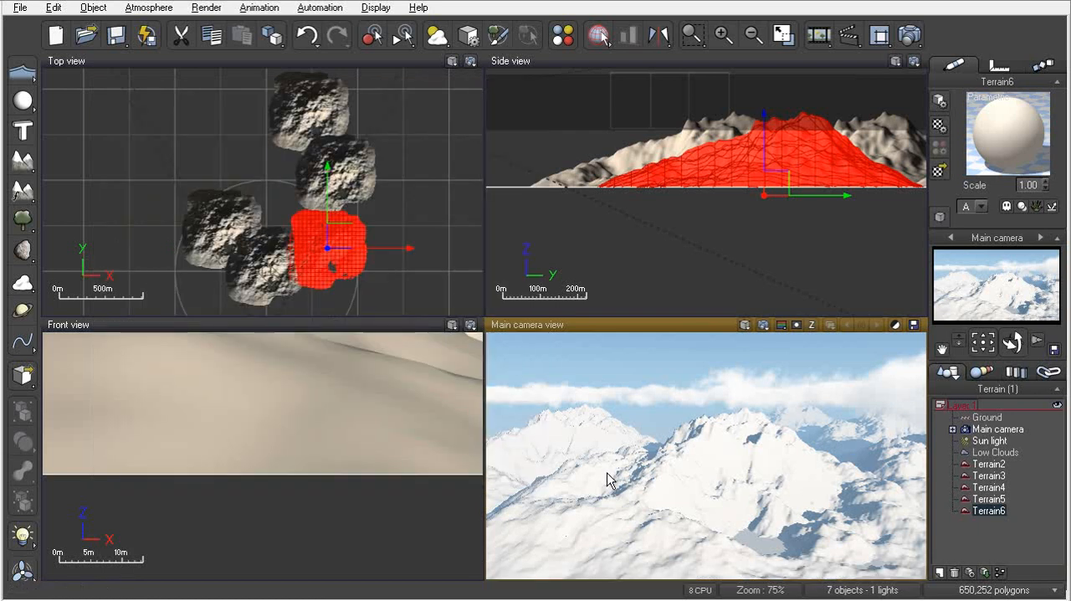
mouse_move(835, 506)
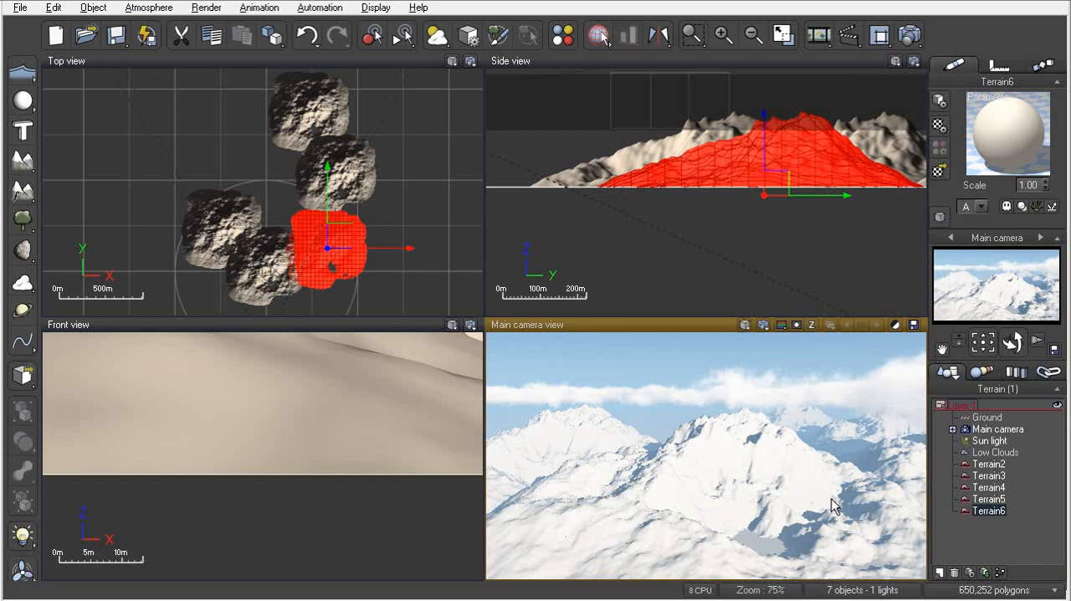
mouse_move(425, 375)
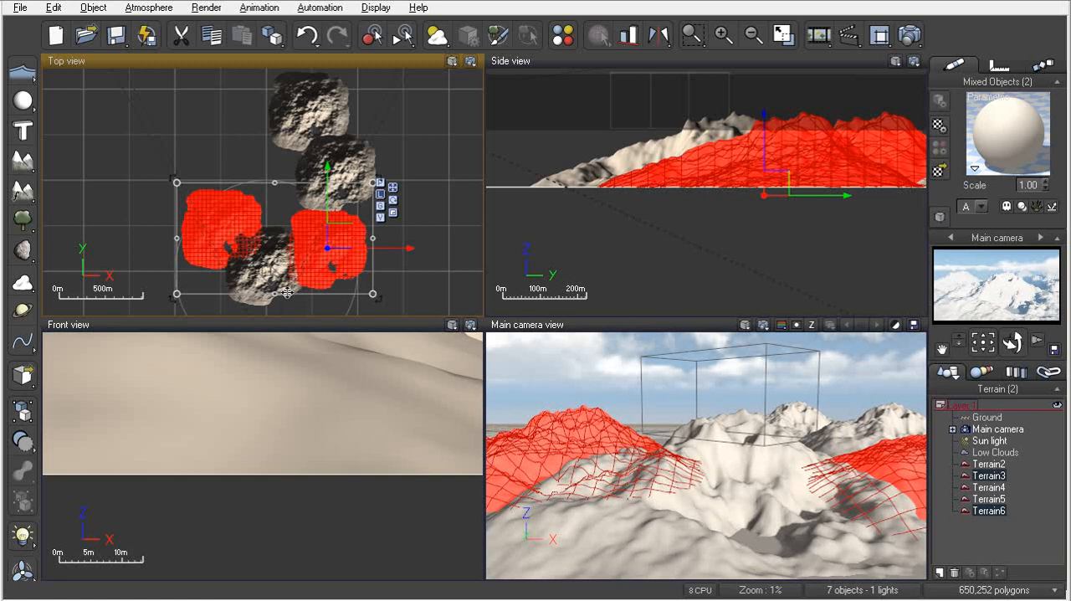
mouse_move(348, 140)
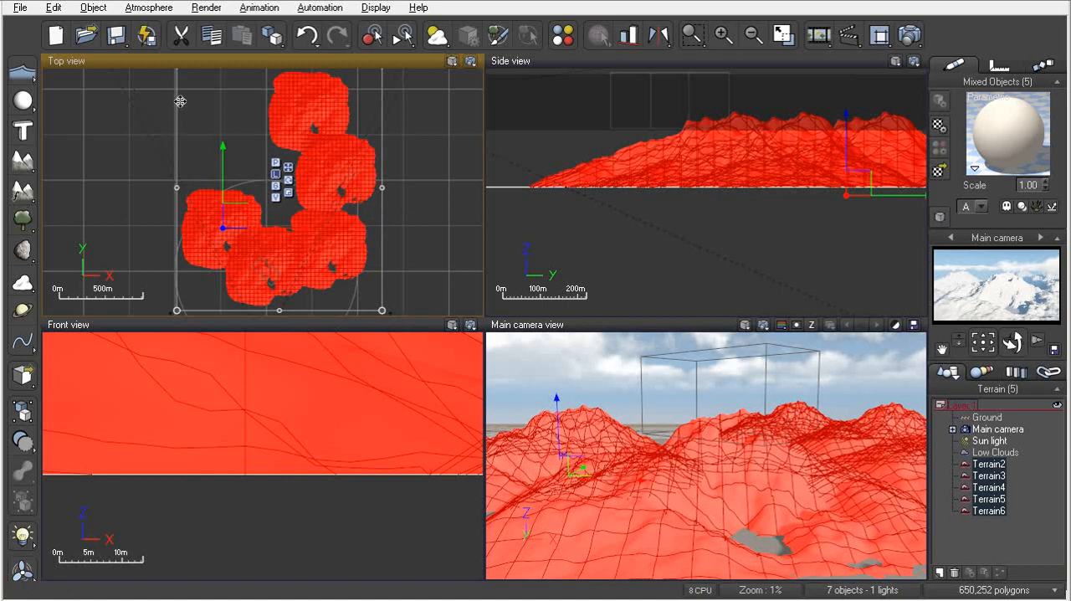
mouse_move(539, 432)
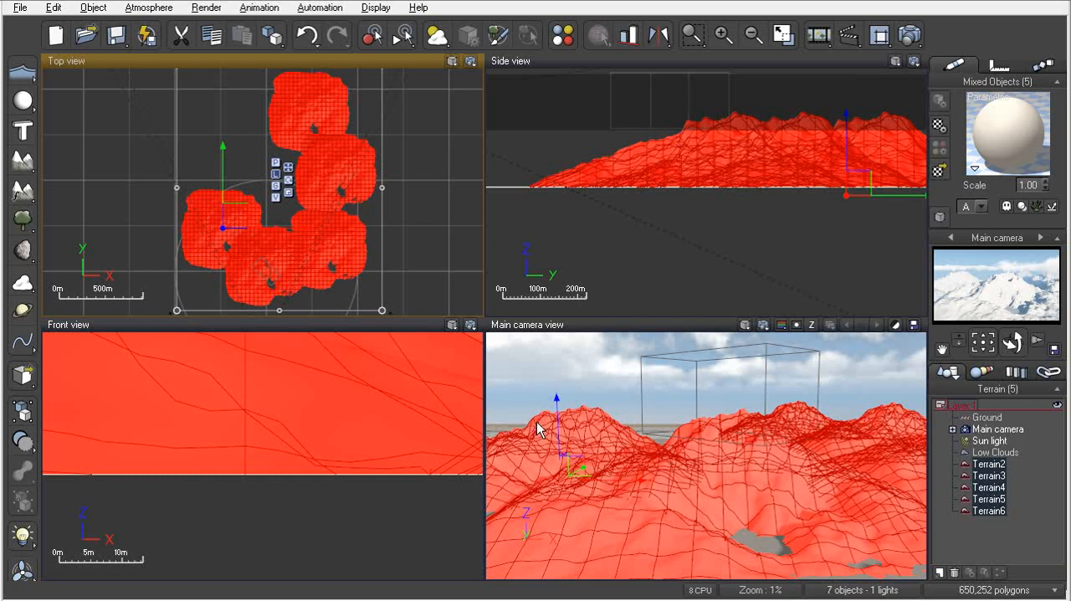
mouse_move(469, 399)
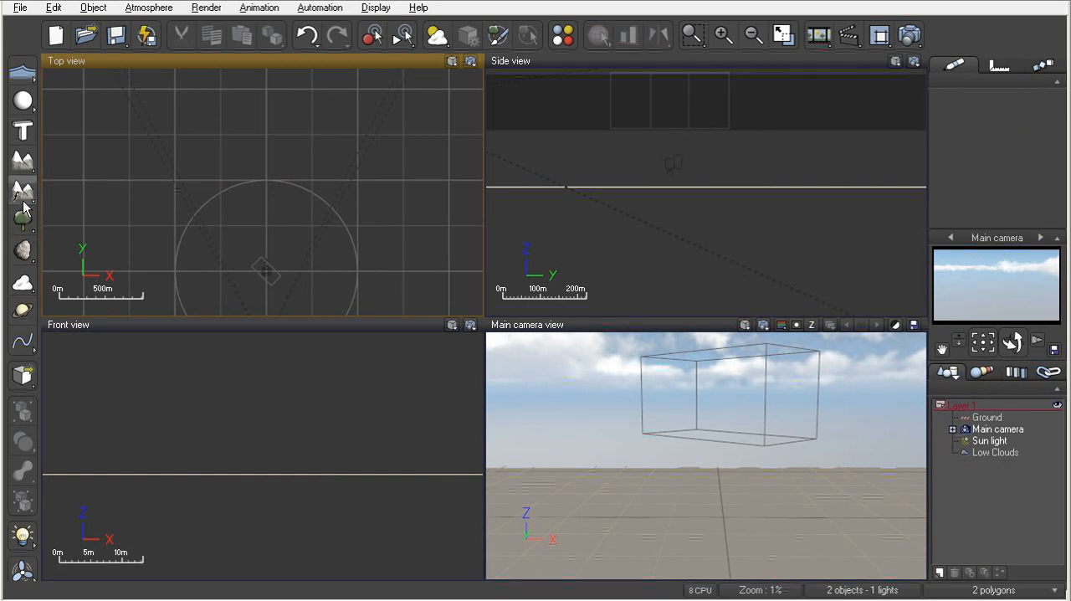
- Add a new procedural terrain from the terrain flyout
left_click(23, 191)
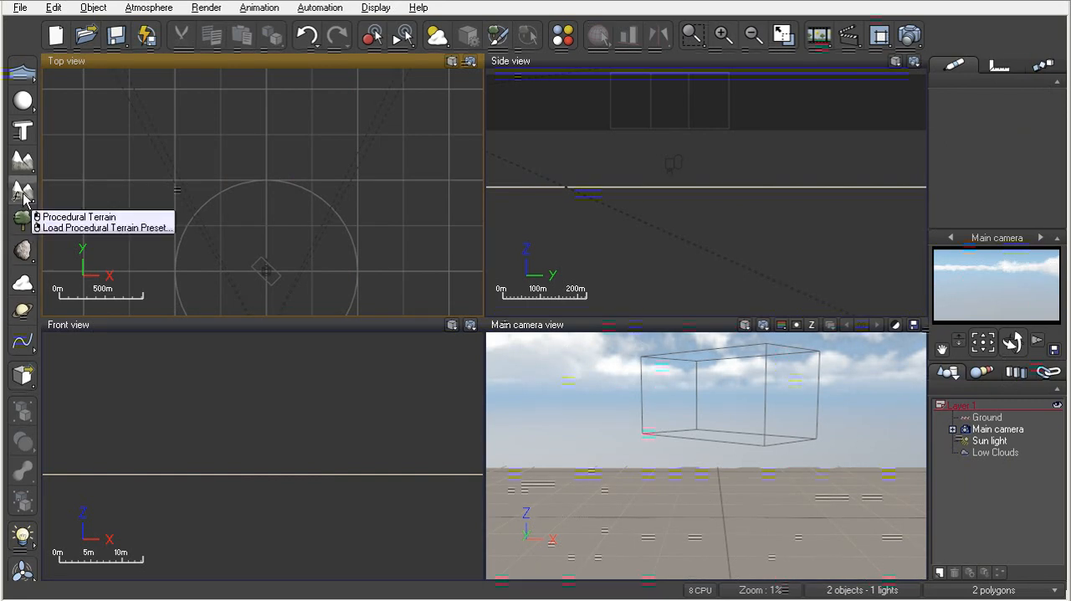
left_click(79, 217)
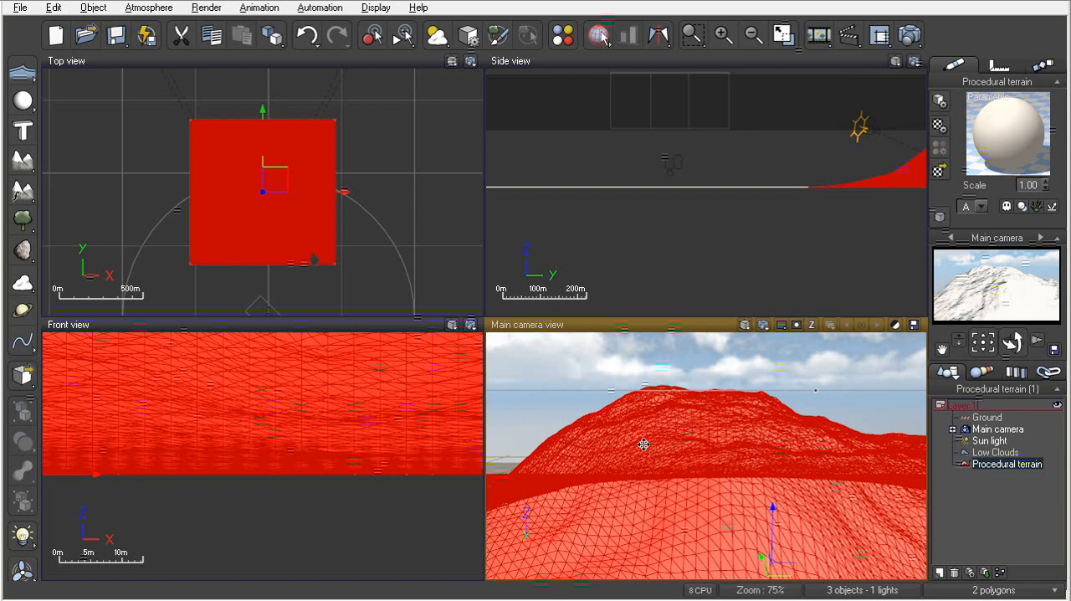
mouse_move(656, 442)
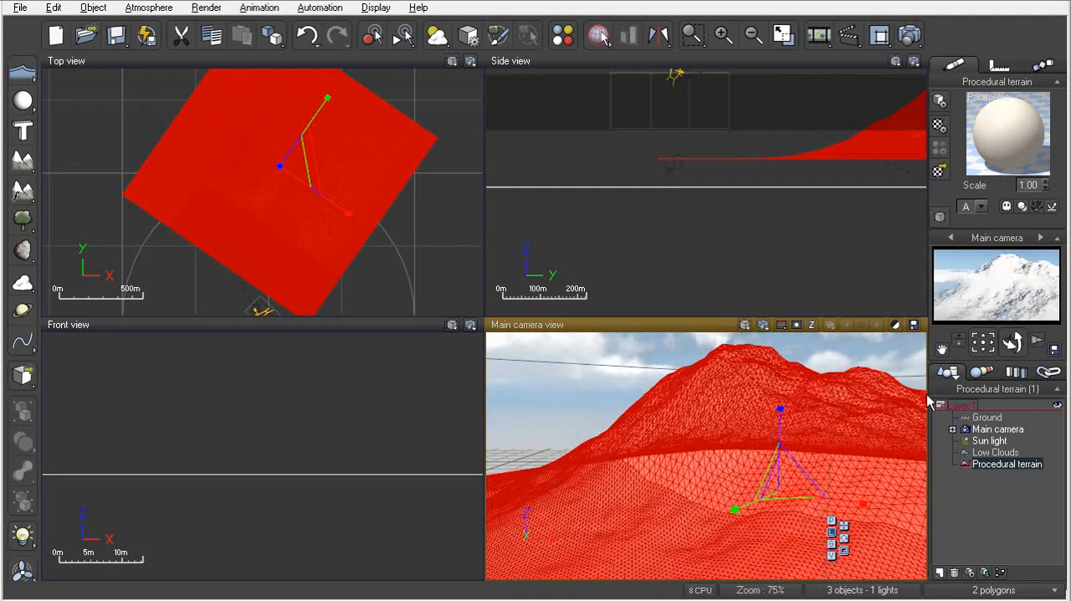
mouse_move(745, 436)
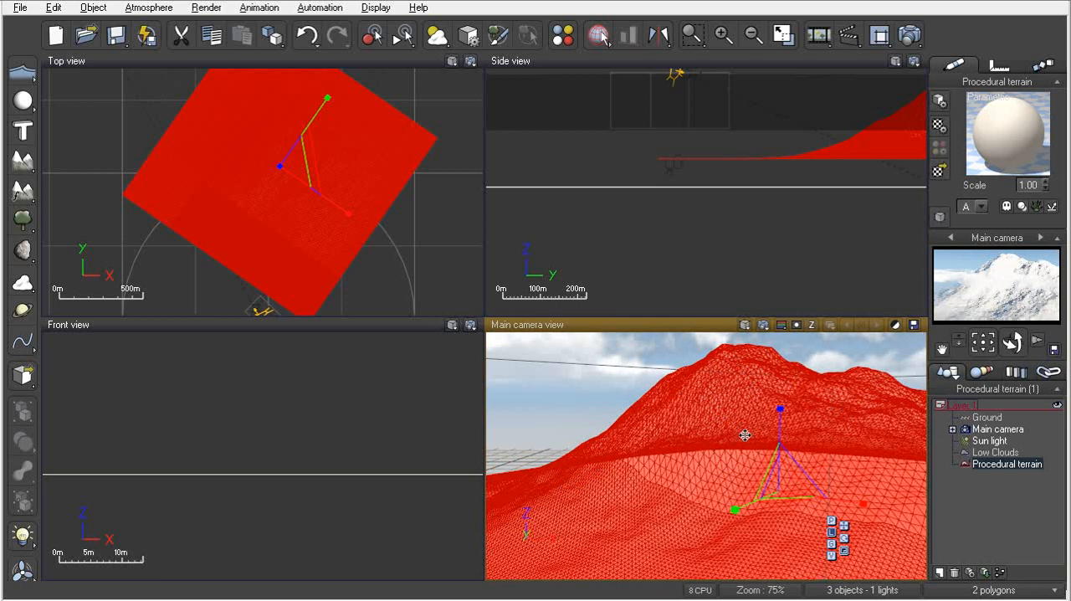
mouse_move(611, 465)
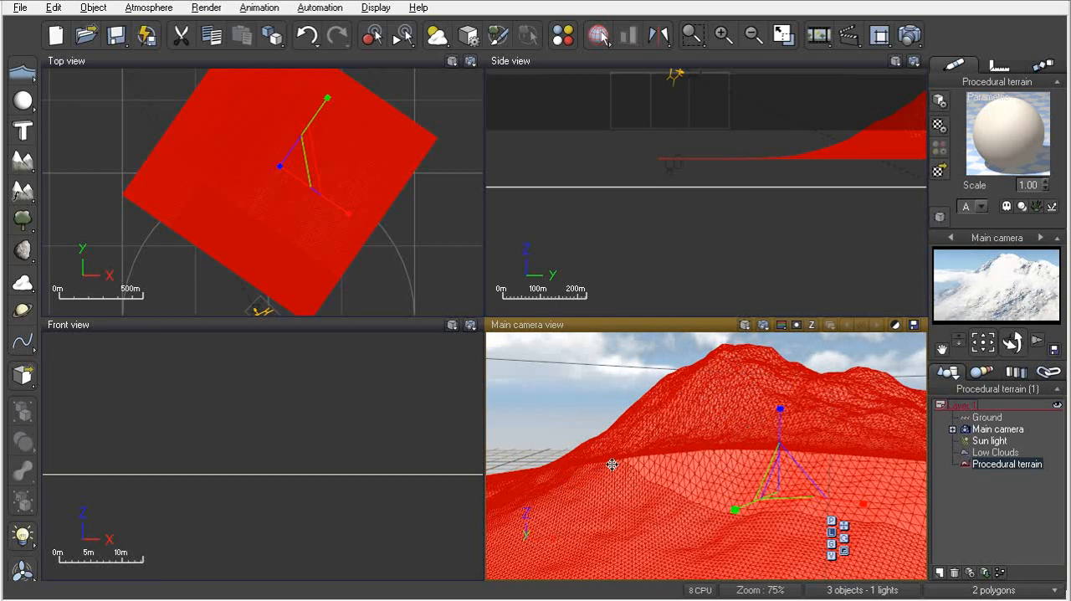
mouse_move(612, 470)
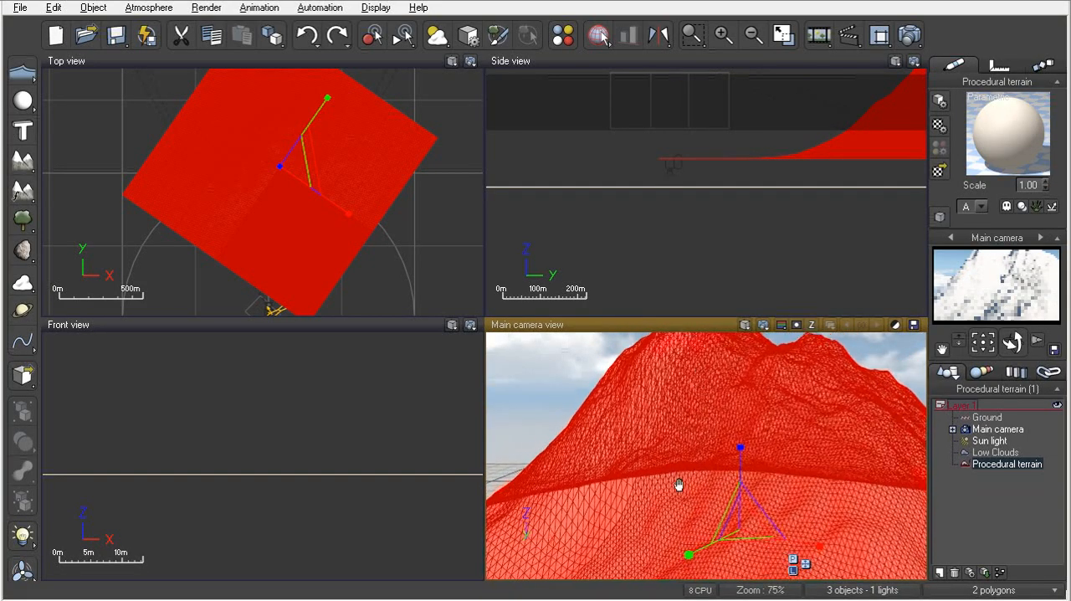
- Reposition the procedural terrain so its peak sits centred in the main camera view
left_click_drag(680, 483, 686, 502)
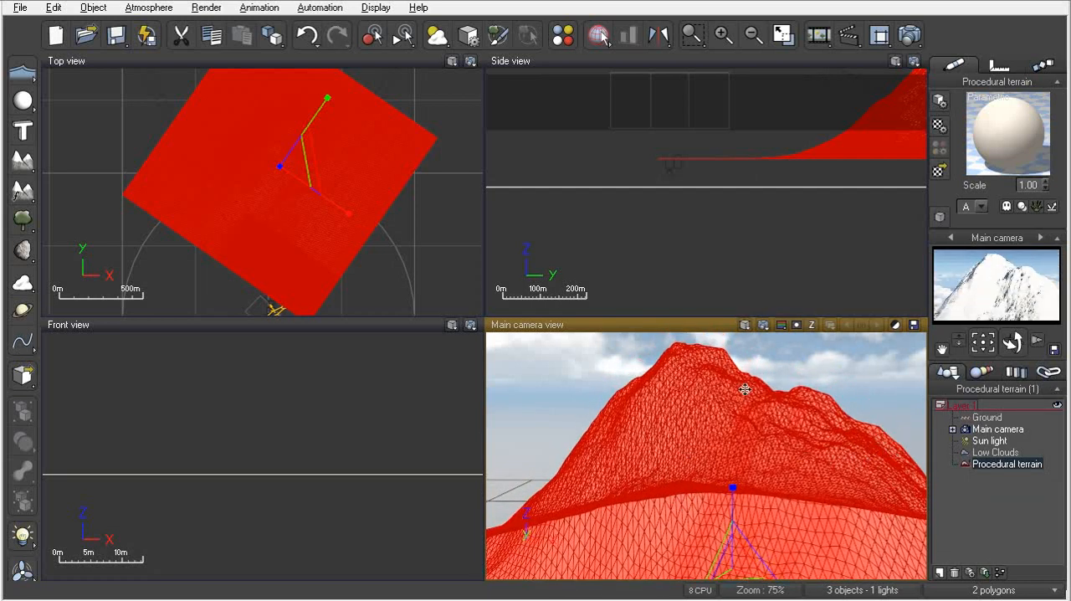
mouse_move(692, 502)
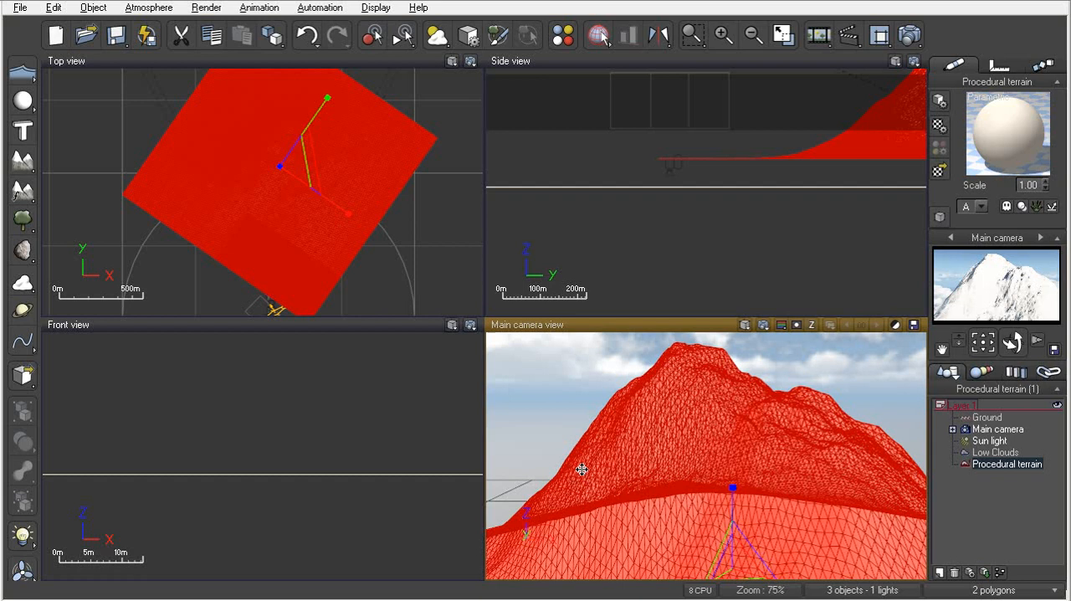
mouse_move(586, 477)
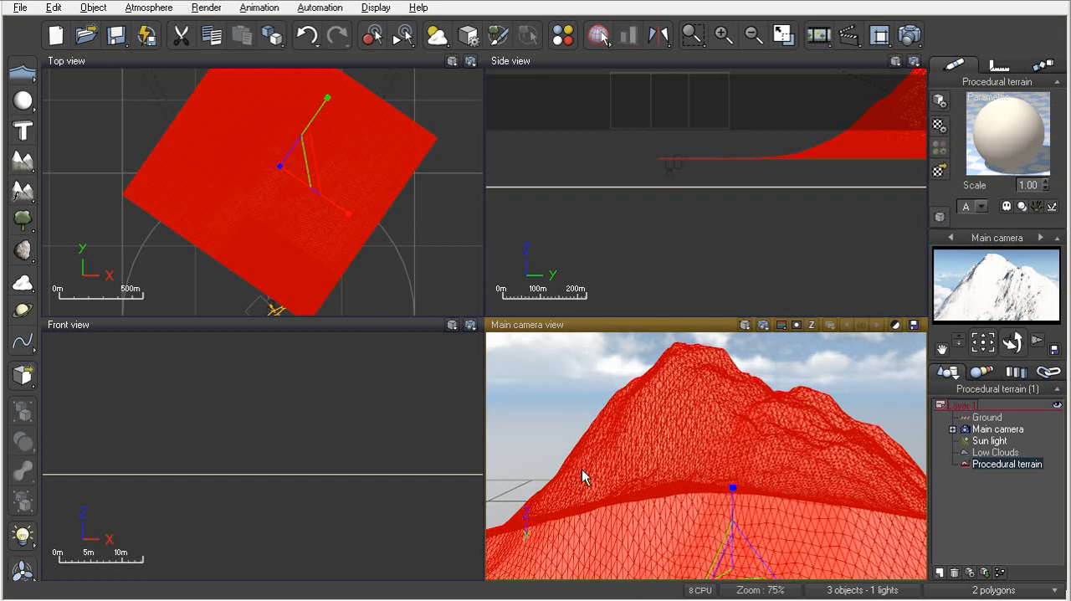